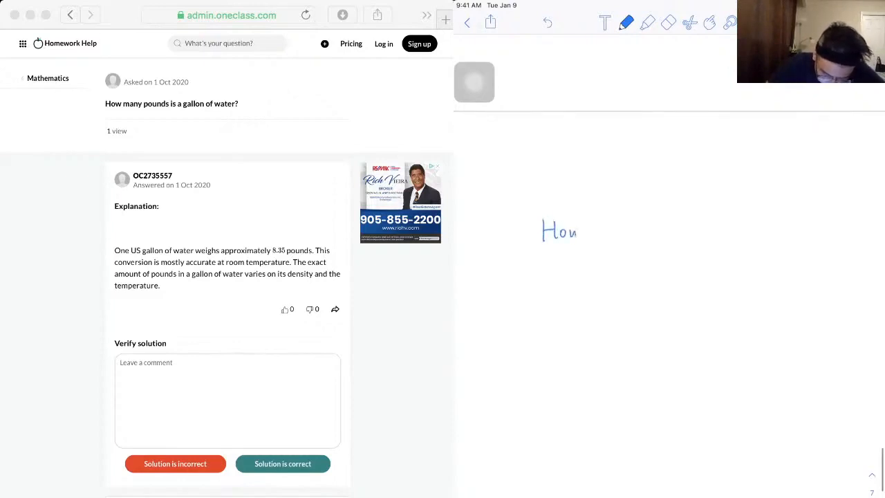
# Handwrite 'How many pounds is a gallon of water' in blue across the top.
pyautogui.moveTo(587, 232); pyautogui.dragTo(636, 235)
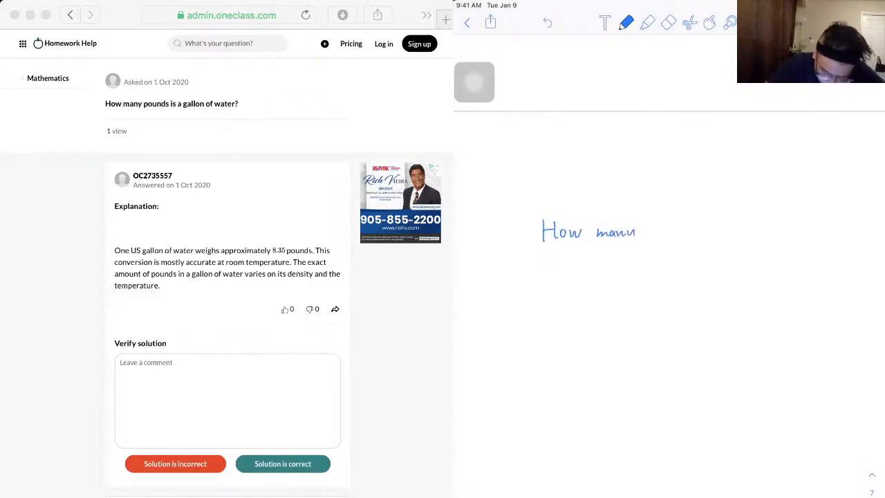
pyautogui.moveTo(656, 228); pyautogui.dragTo(698, 233)
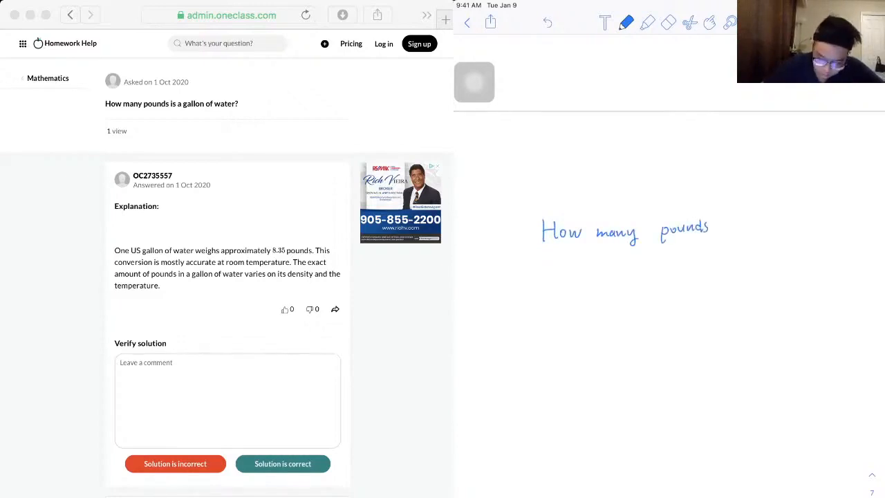
pyautogui.moveTo(730, 224); pyautogui.dragTo(788, 224)
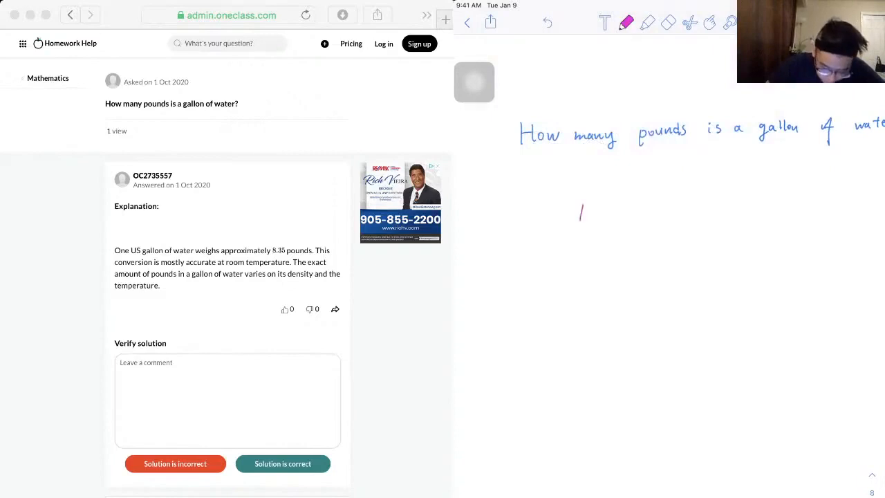
# Handwrite '1 gallon = 8.35 pounds' in pink beneath the question.
pyautogui.moveTo(597, 211); pyautogui.dragTo(630, 218)
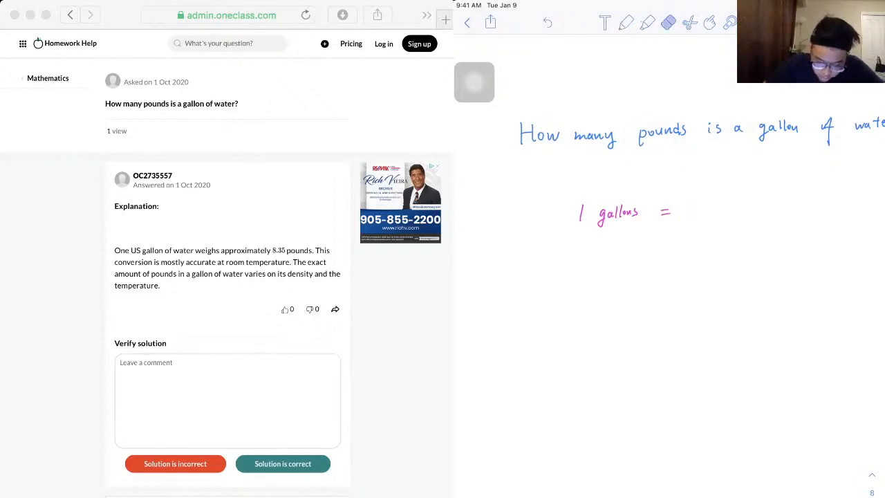
pyautogui.moveTo(684, 210); pyautogui.dragTo(722, 210)
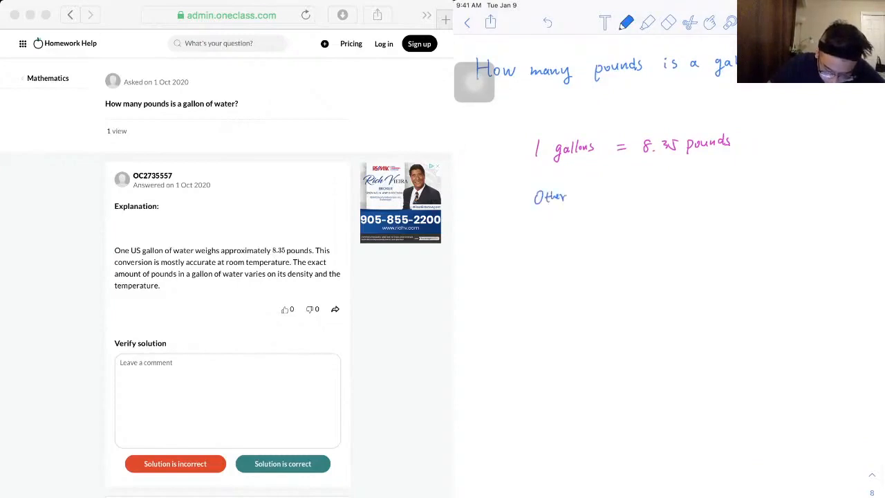
# Write 'Other factors:' with a brace listing density and Room temperature.
pyautogui.write('factors: {')
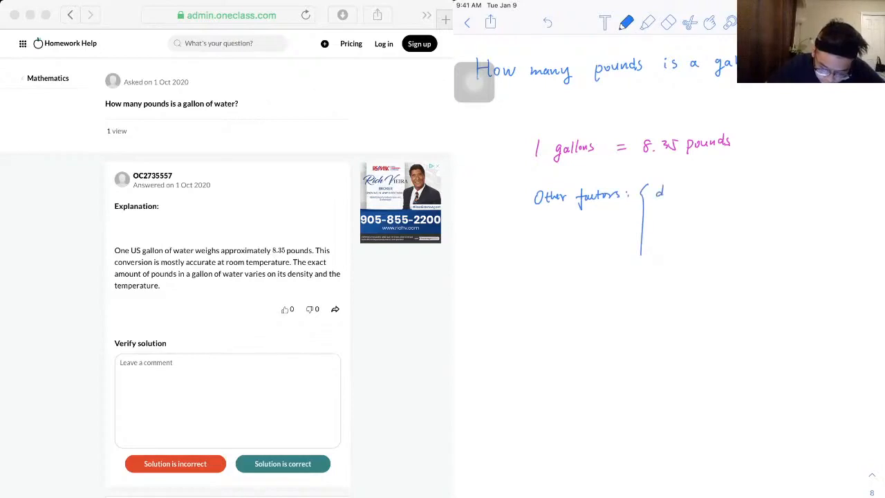
pyautogui.write('density')
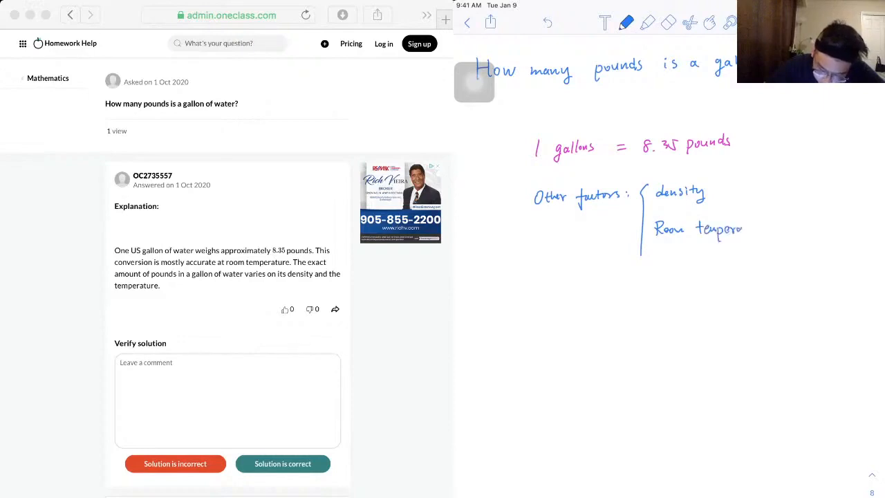
pyautogui.moveTo(744, 230); pyautogui.dragTo(774, 230)
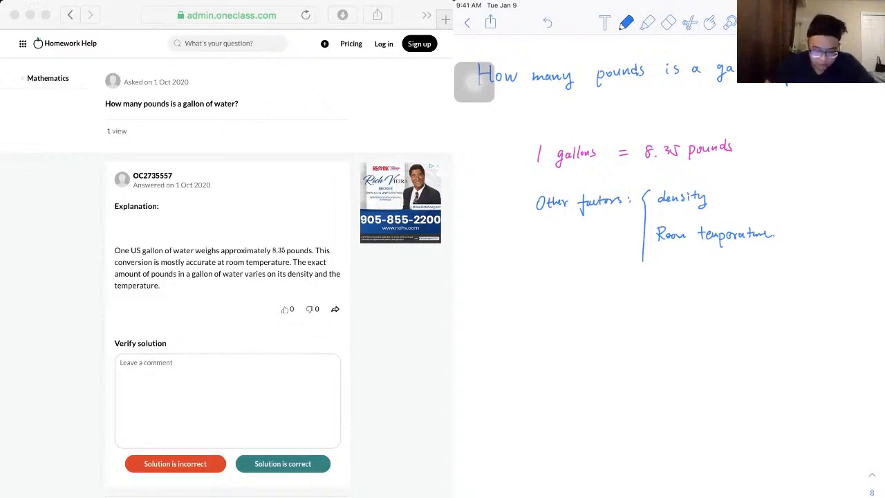
# Copy the 1 gallon conversion line and bring up Paste below the factors.
pyautogui.click(624, 22)
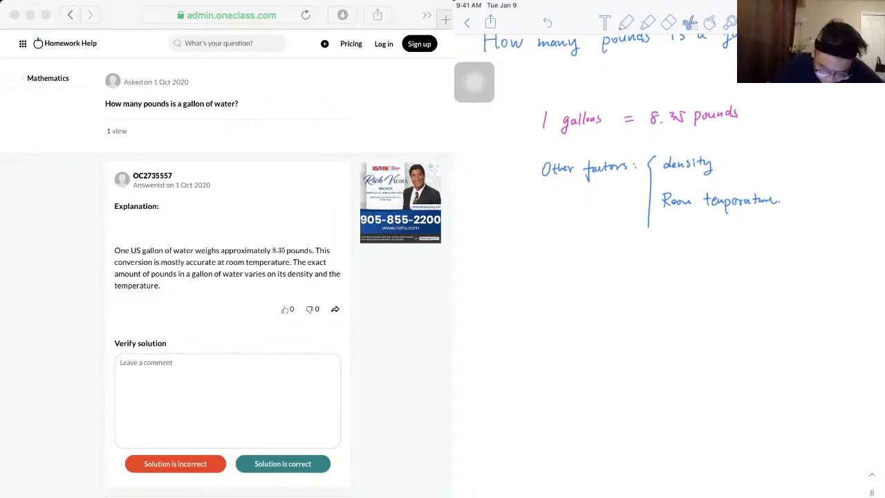
pyautogui.rightClick(598, 311)
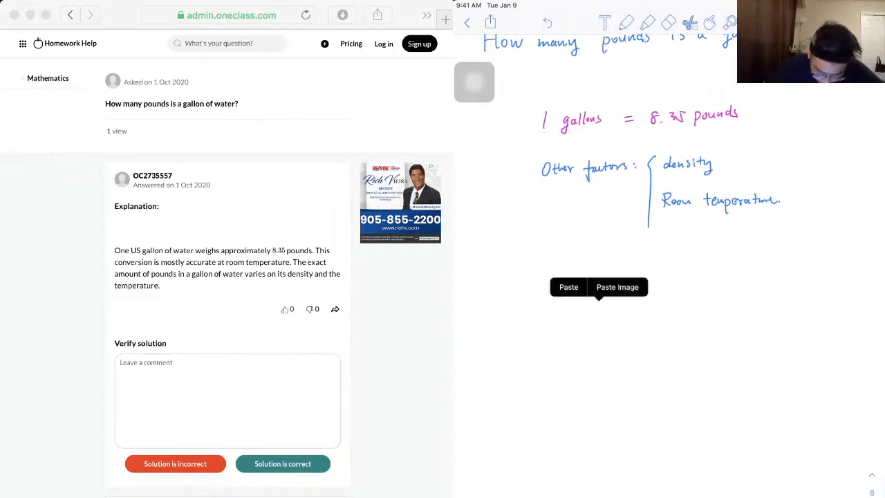
# Paste the 1 gallon line lower and start the '5 gallon =' line.
pyautogui.click(568, 286)
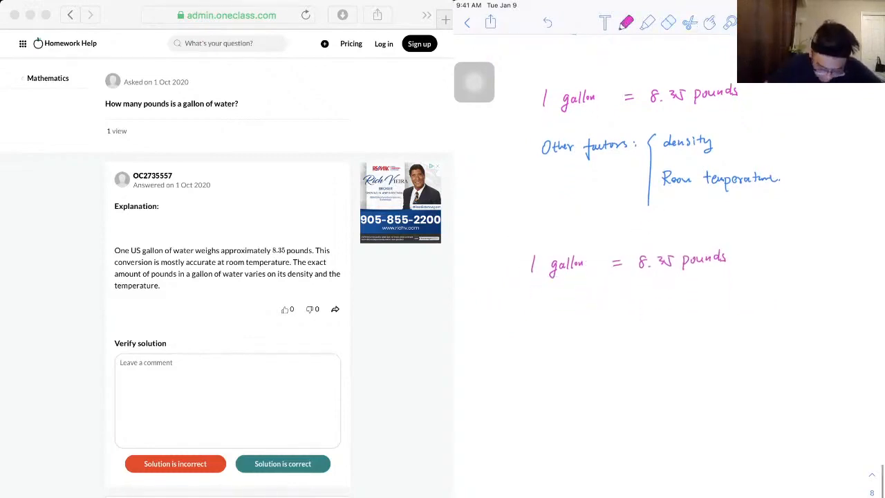
pyautogui.moveTo(539, 343); pyautogui.dragTo(578, 362)
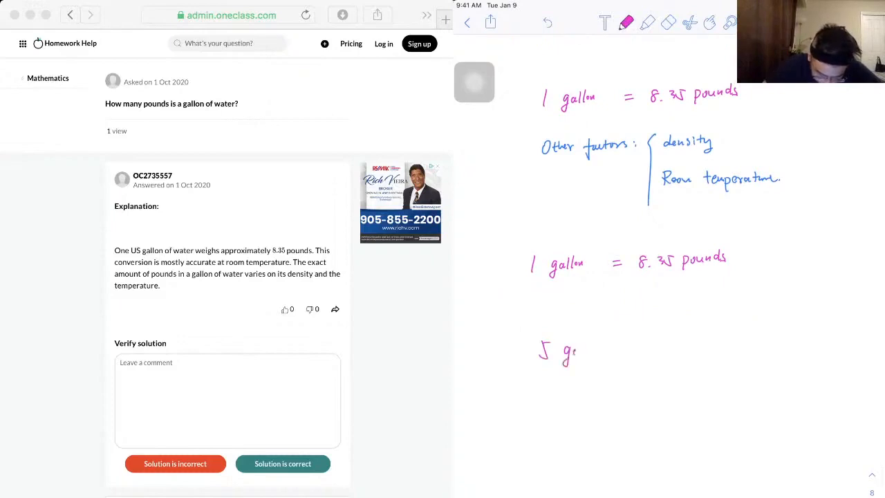
pyautogui.moveTo(566, 352); pyautogui.dragTo(629, 348)
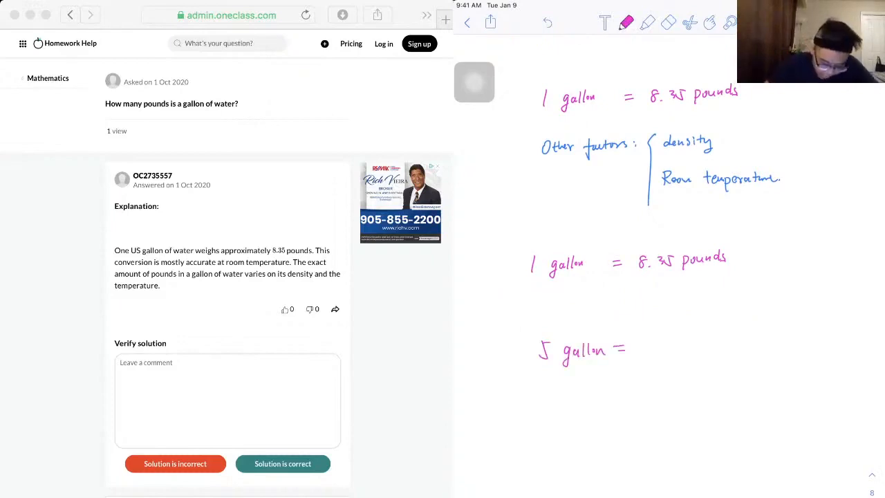
# Add ×5 arrows and write '8.35 x 5 pounds = 41.75 pounds'.
pyautogui.moveTo(487, 315); pyautogui.dragTo(526, 339)
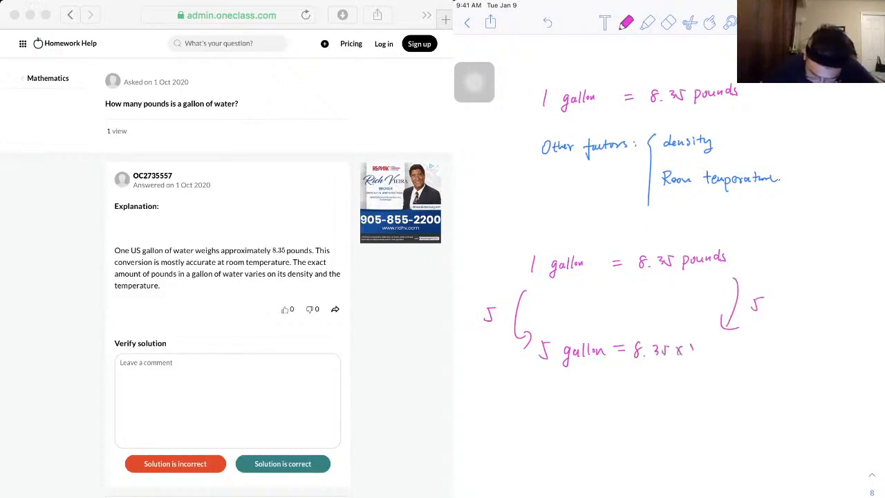
pyautogui.moveTo(691, 348); pyautogui.dragTo(761, 348)
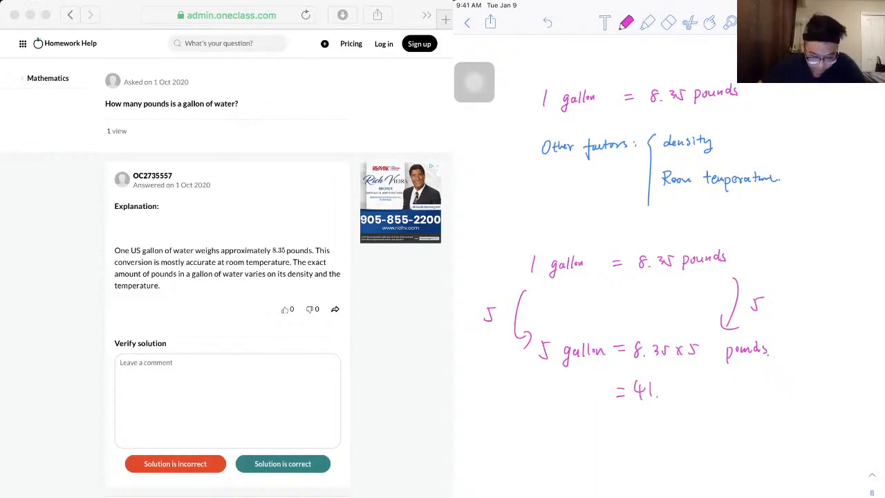
pyautogui.write('75 pound')
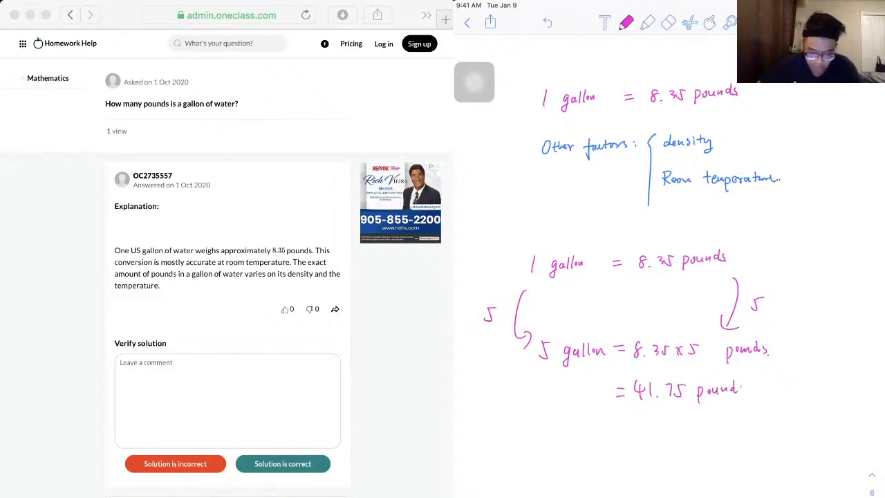
# Highlight '1 gallon = 8.35 pounds' and '41.75 pounds' in yellow.
pyautogui.click(757, 395)
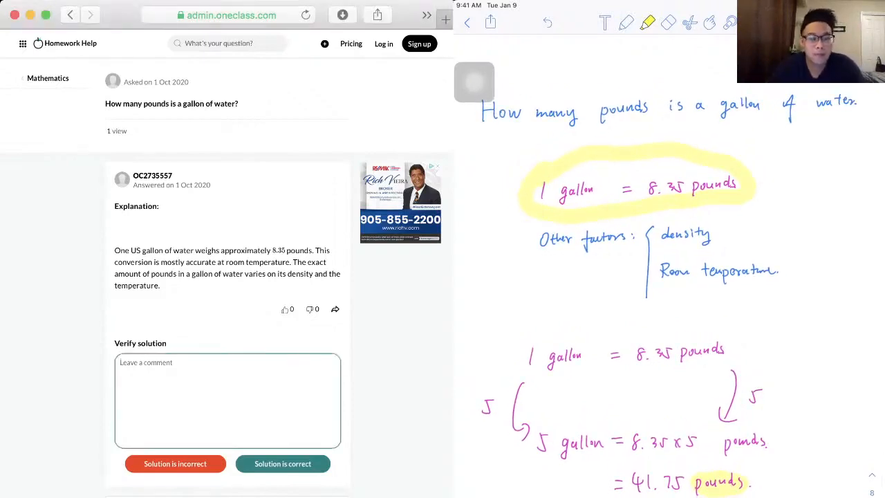
pyautogui.write('well')
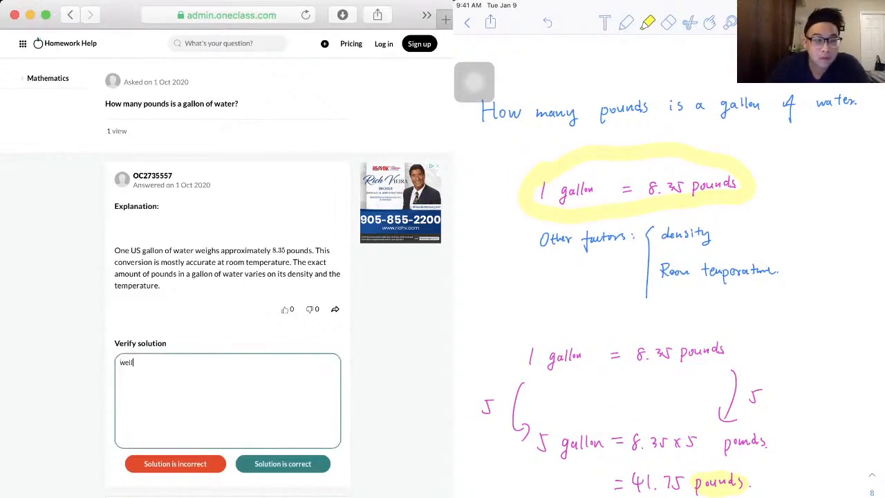